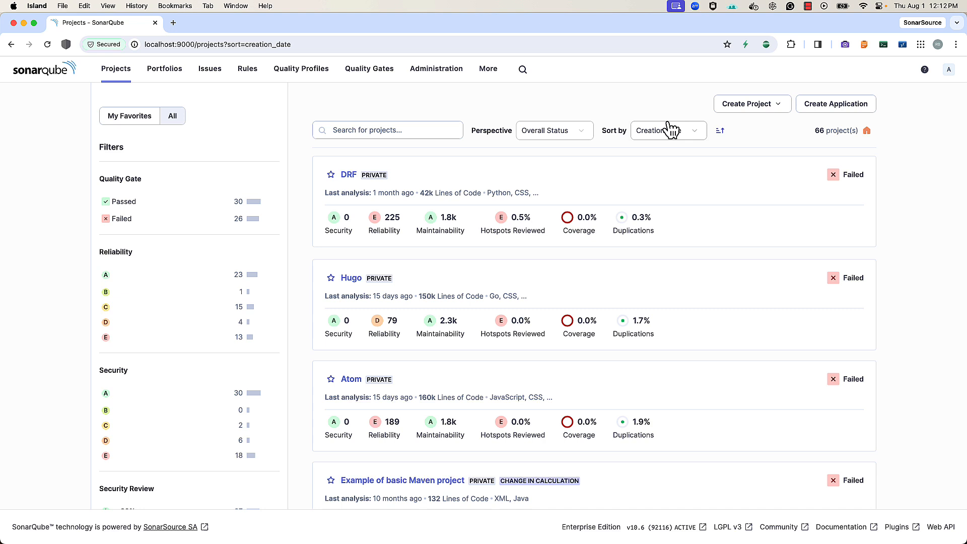
pyautogui.moveTo(745, 115)
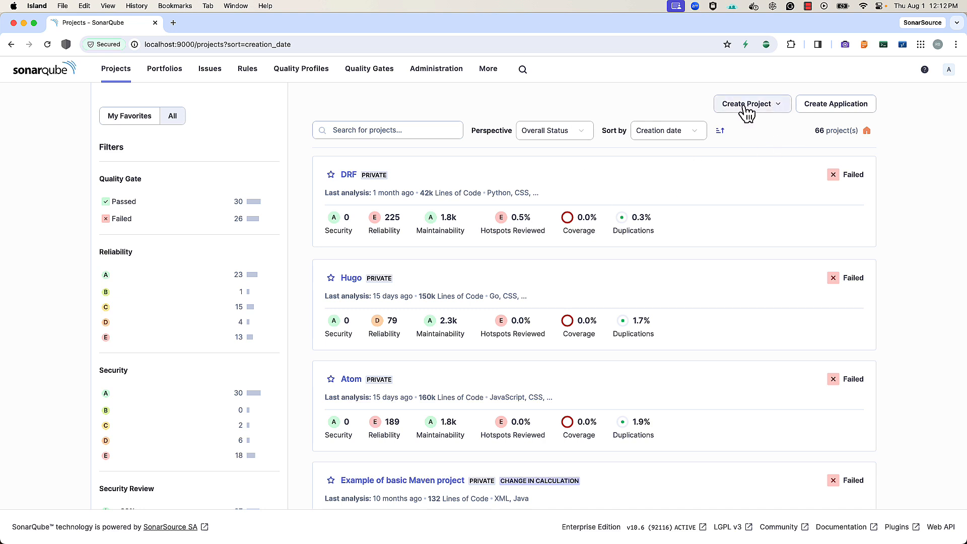
# Start a new local project and enter the display name 'democppte'.
pyautogui.click(751, 104)
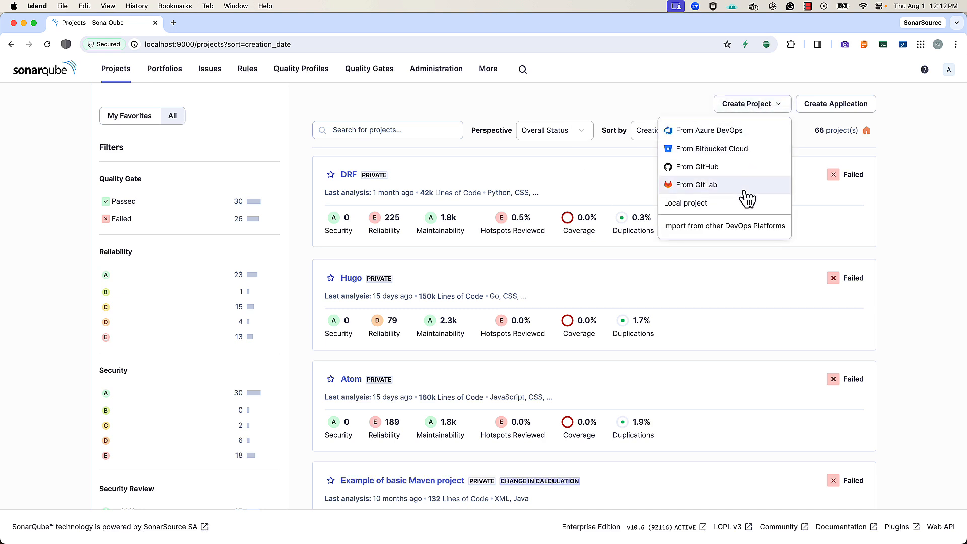
pyautogui.moveTo(693, 207)
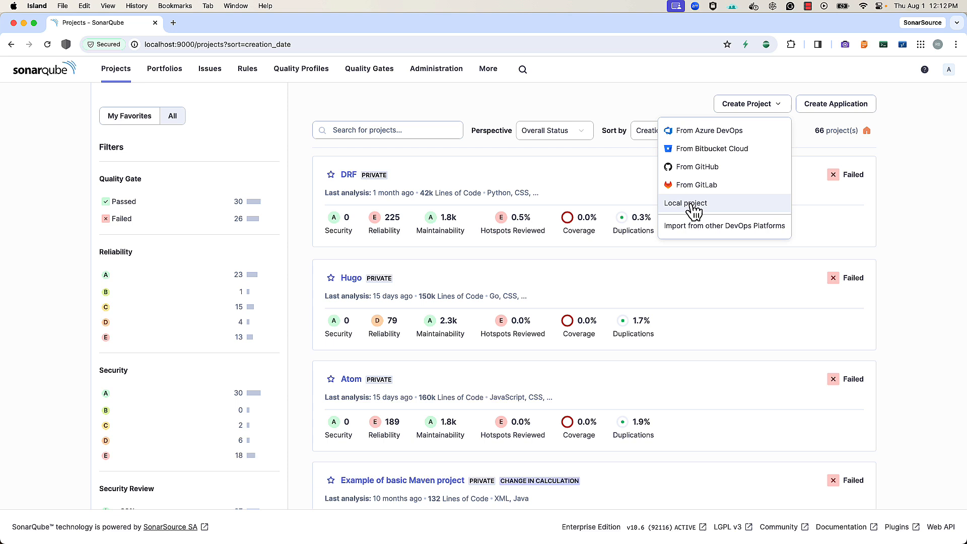
pyautogui.click(685, 204)
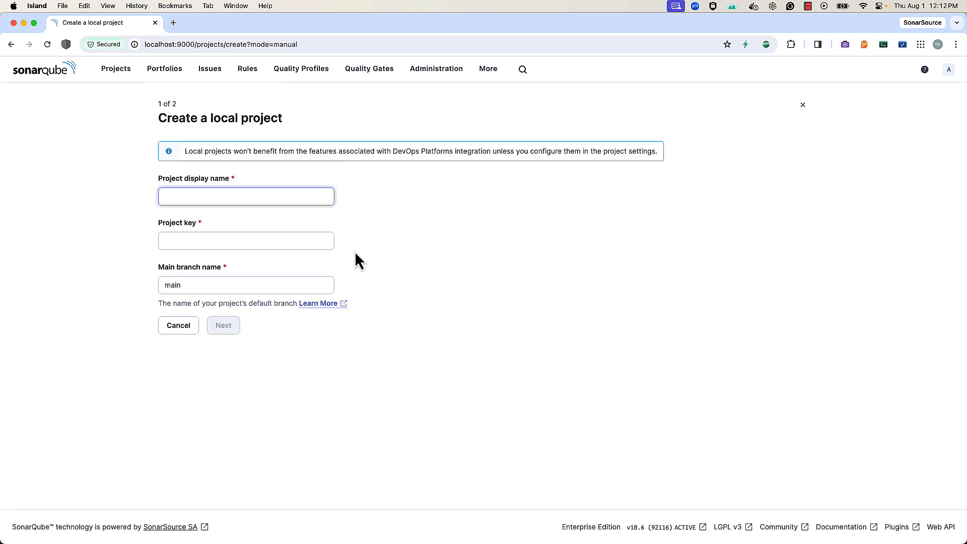
pyautogui.write('demo')
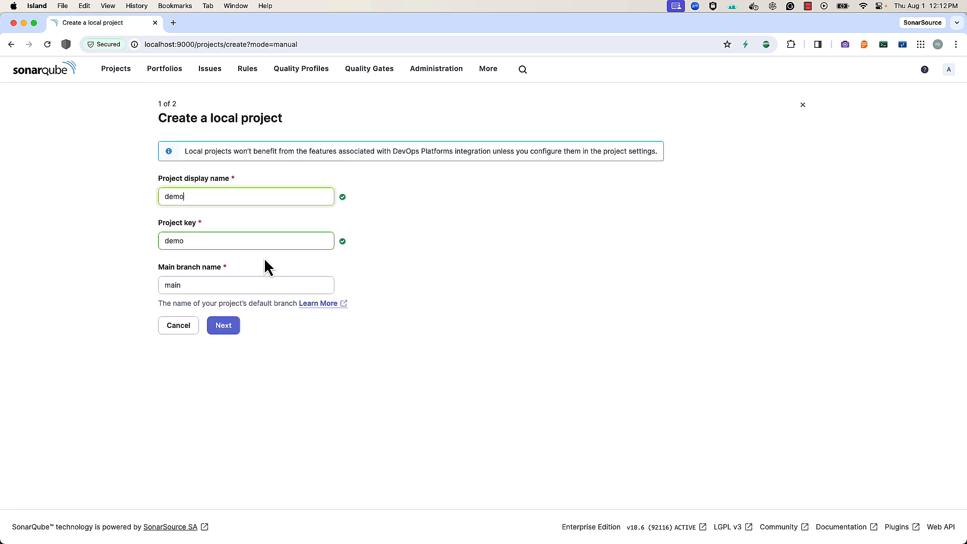
pyautogui.write('cppte')
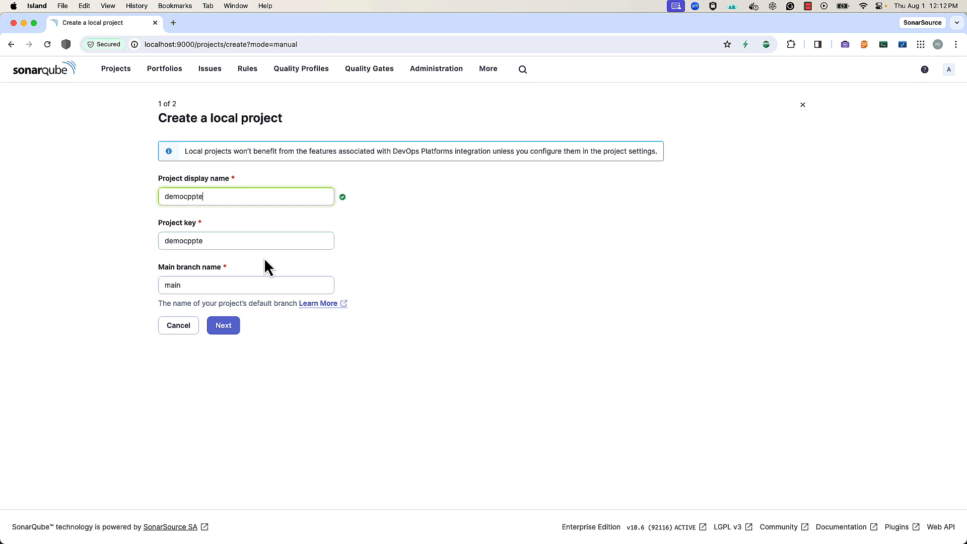
# Create democpptest with the global new-code baseline setting.
pyautogui.click(224, 325)
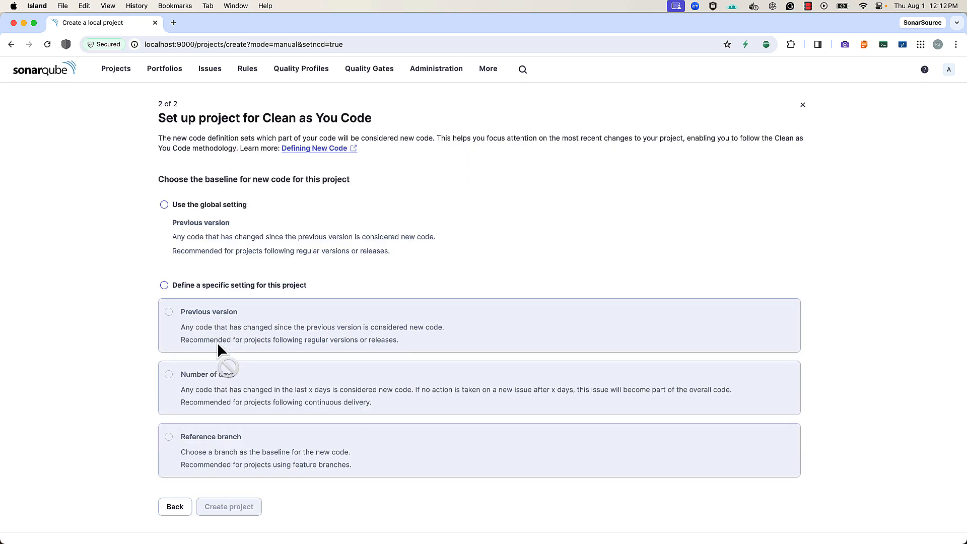
pyautogui.click(164, 204)
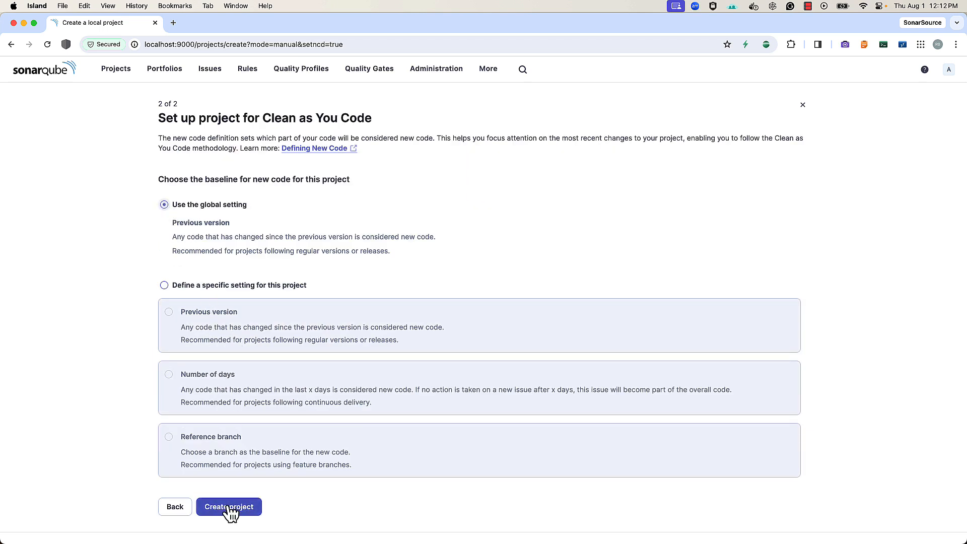
pyautogui.click(229, 506)
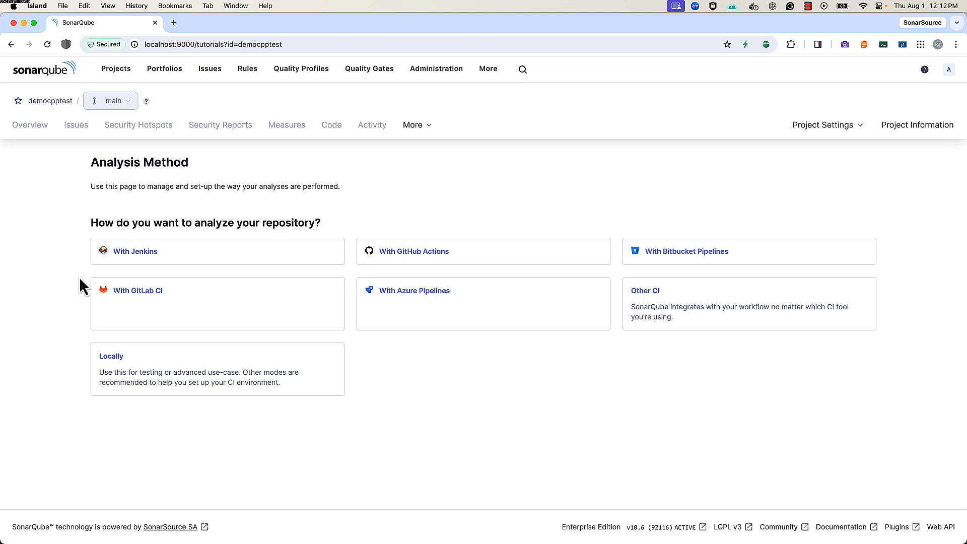
pyautogui.moveTo(305, 344)
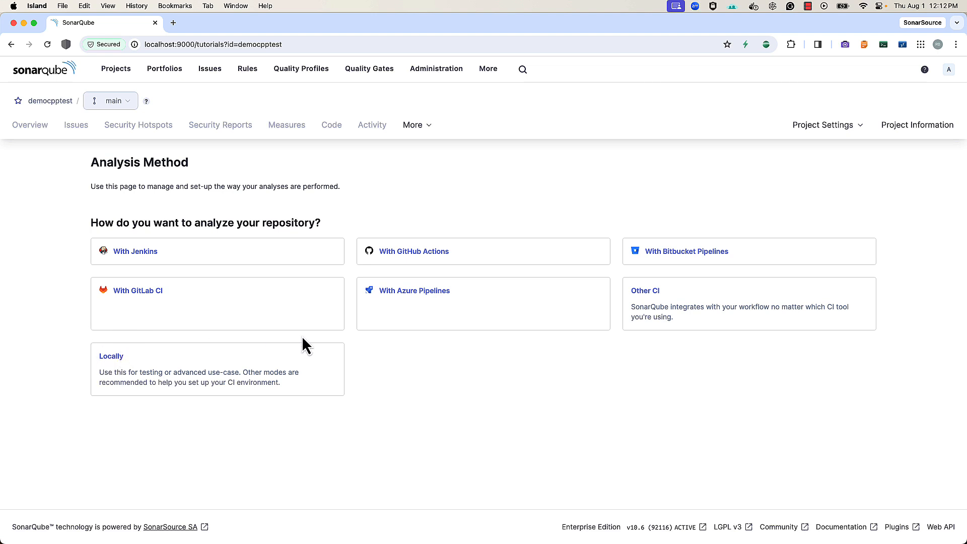
pyautogui.moveTo(462, 286)
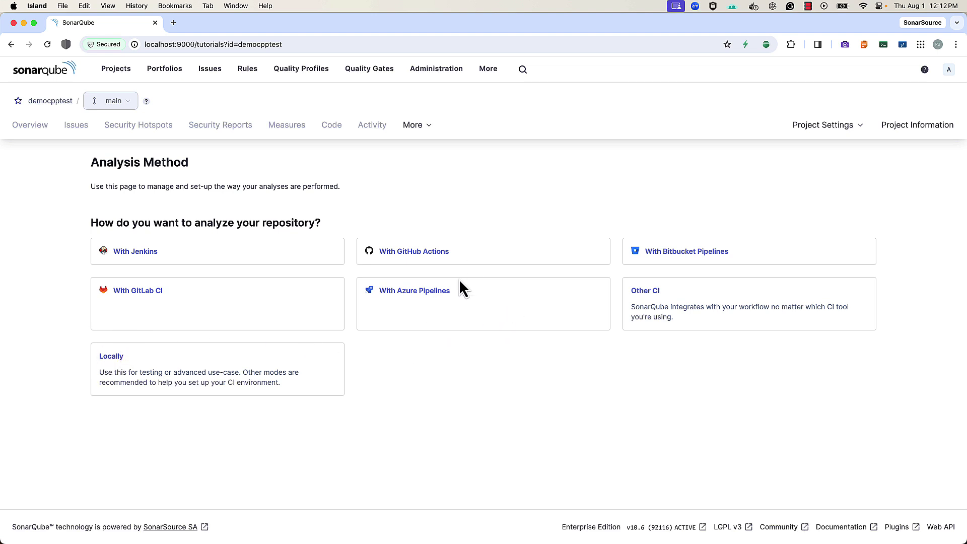
pyautogui.moveTo(421, 276)
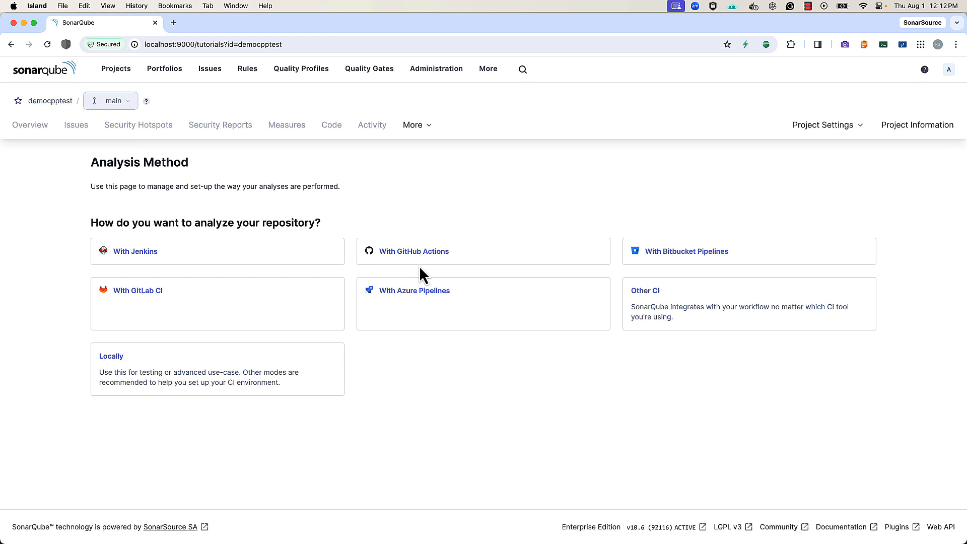
pyautogui.moveTo(110, 356)
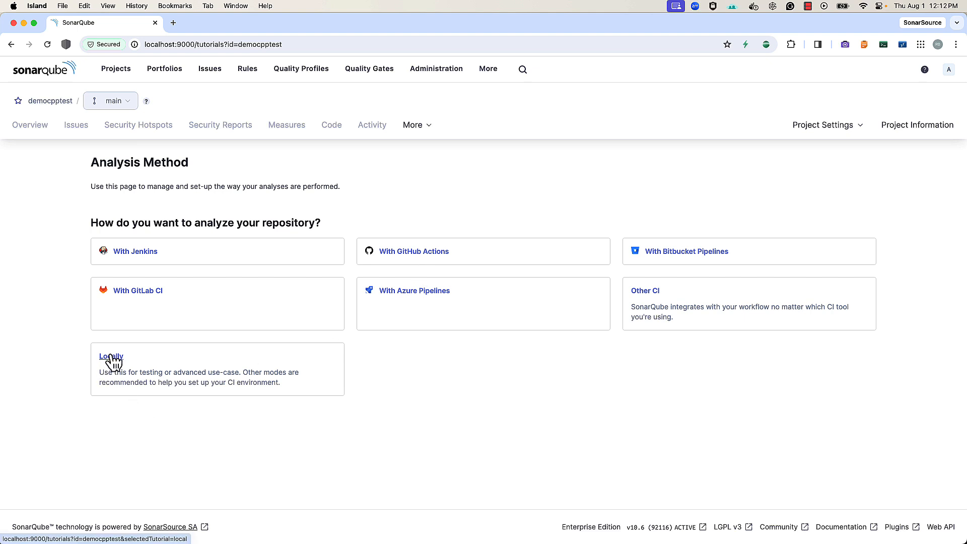
# Choose local analysis, generate a project token and select C or C++ as the project type.
pyautogui.click(111, 356)
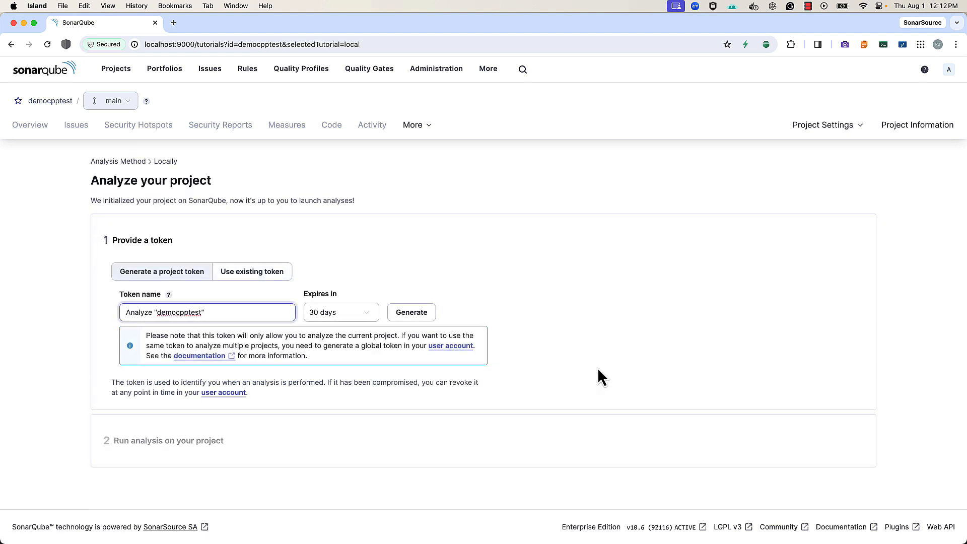
pyautogui.click(411, 312)
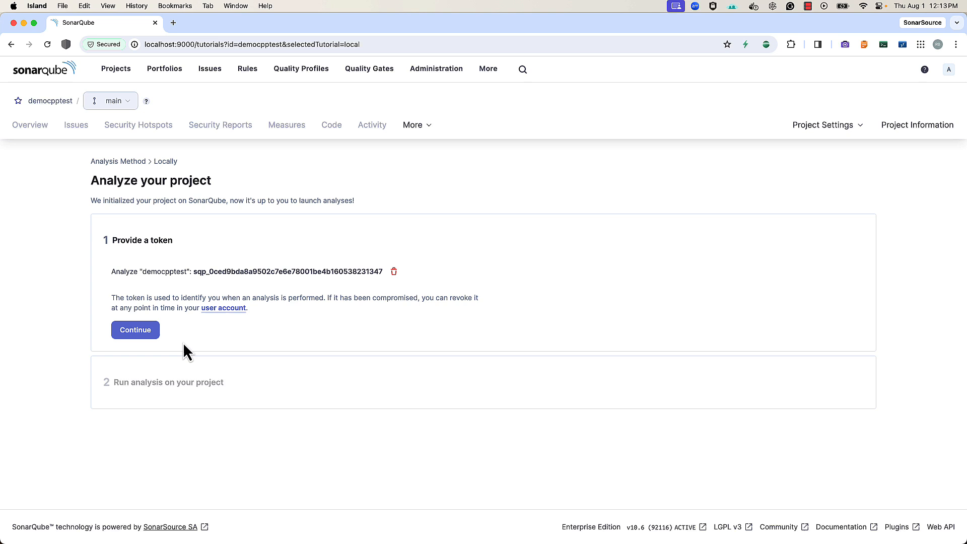
pyautogui.click(135, 329)
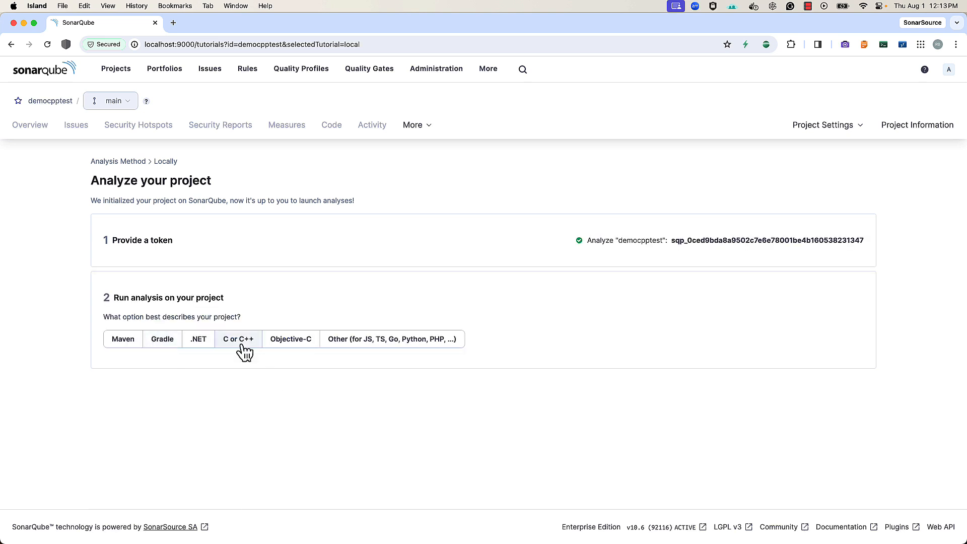
pyautogui.click(237, 338)
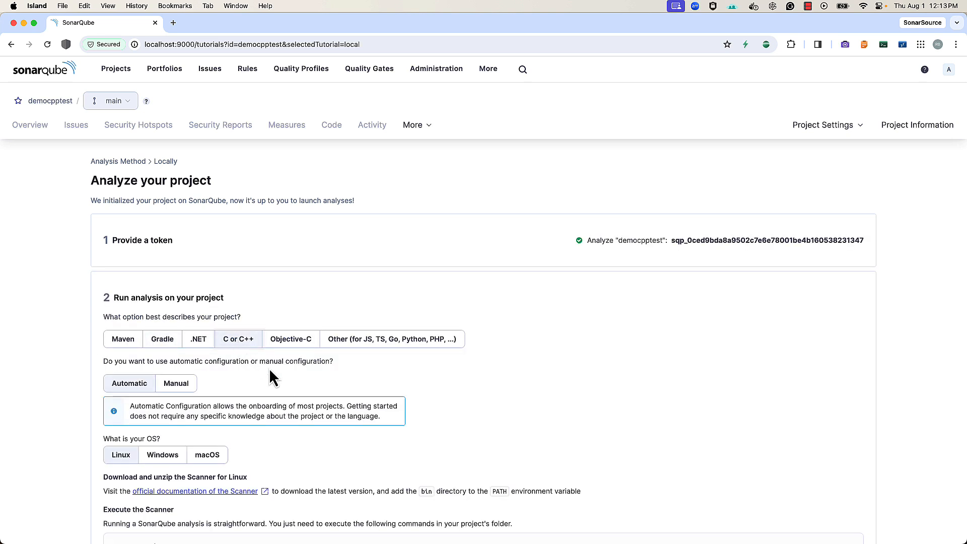
pyautogui.scroll(-3)
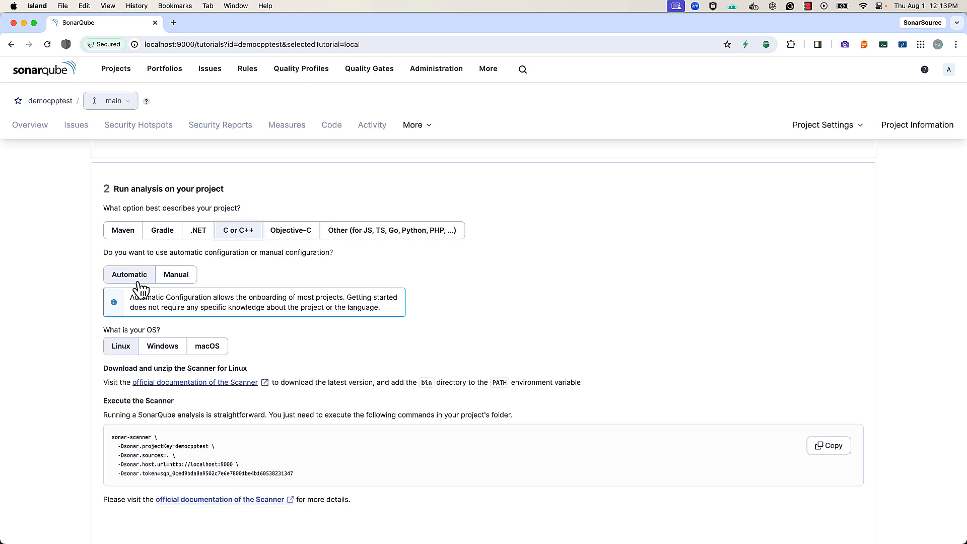
pyautogui.moveTo(129, 283)
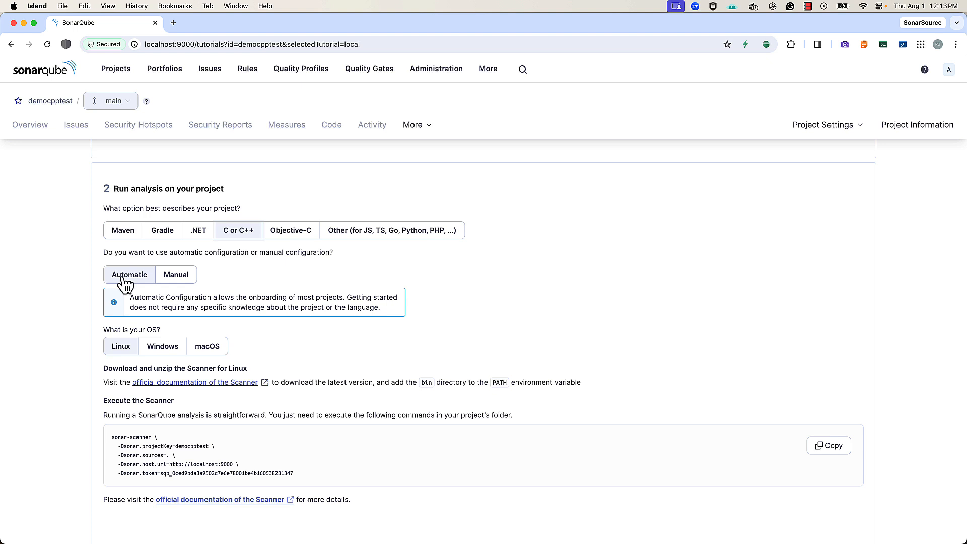
pyautogui.moveTo(237, 280)
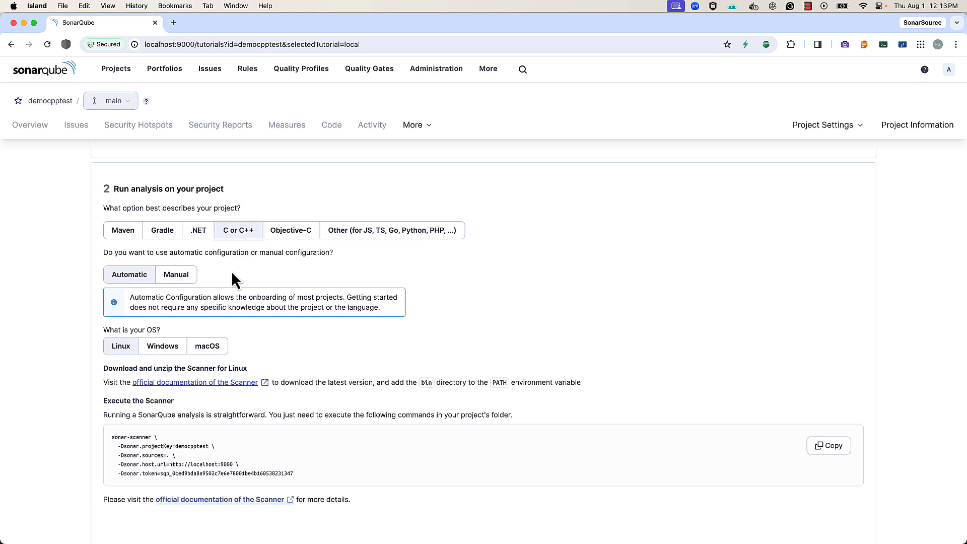
# Review the manual configuration instructions, then switch to automatic configuration for the scanner command.
pyautogui.click(175, 274)
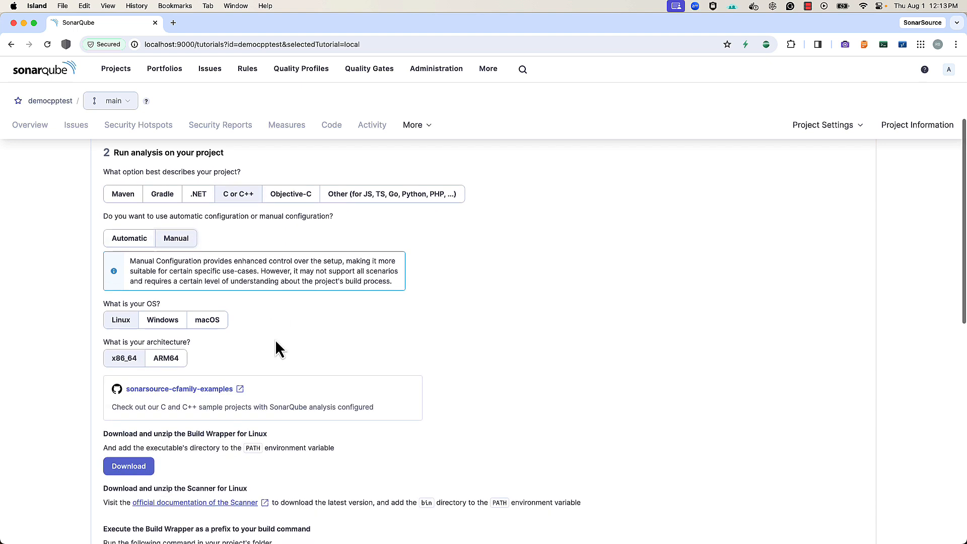
pyautogui.moveTo(274, 348)
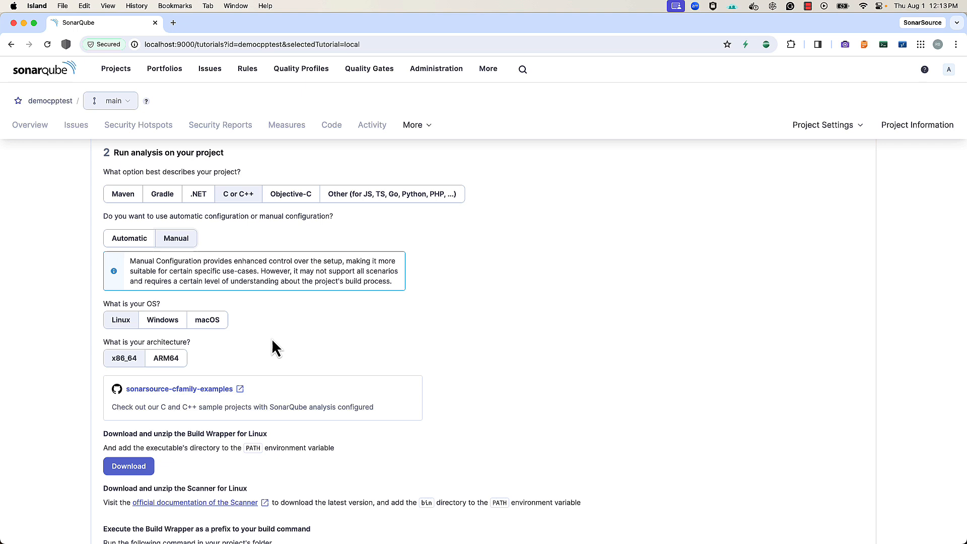
pyautogui.scroll(-3)
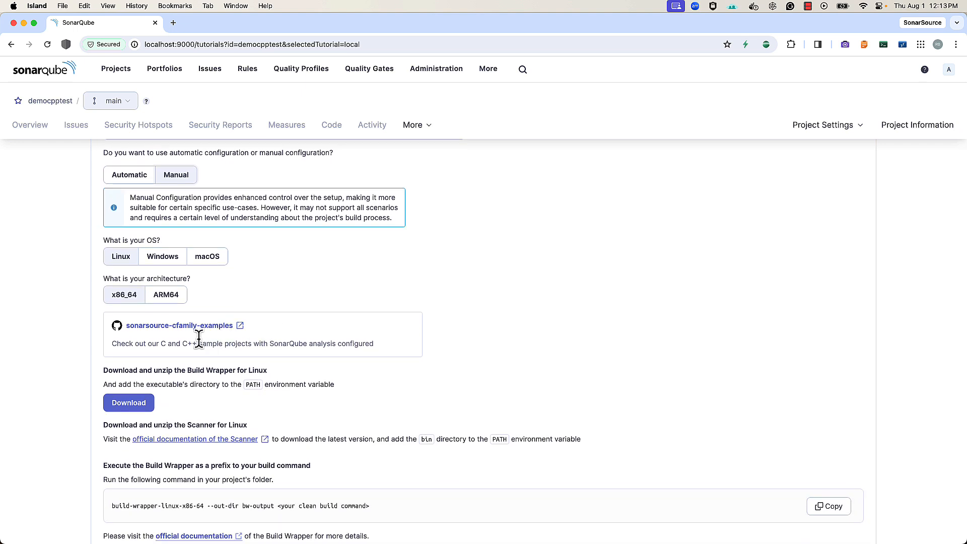
pyautogui.moveTo(145, 346)
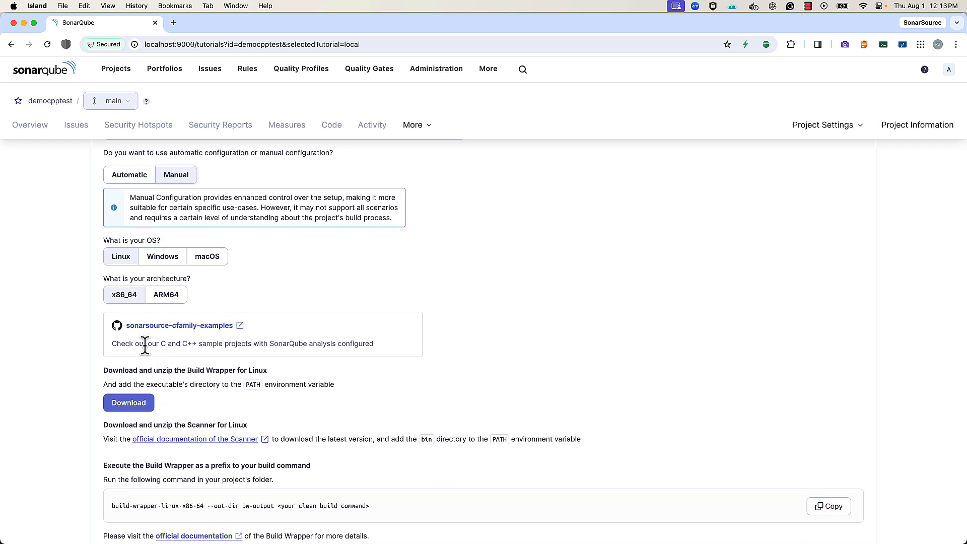
pyautogui.scroll(-3)
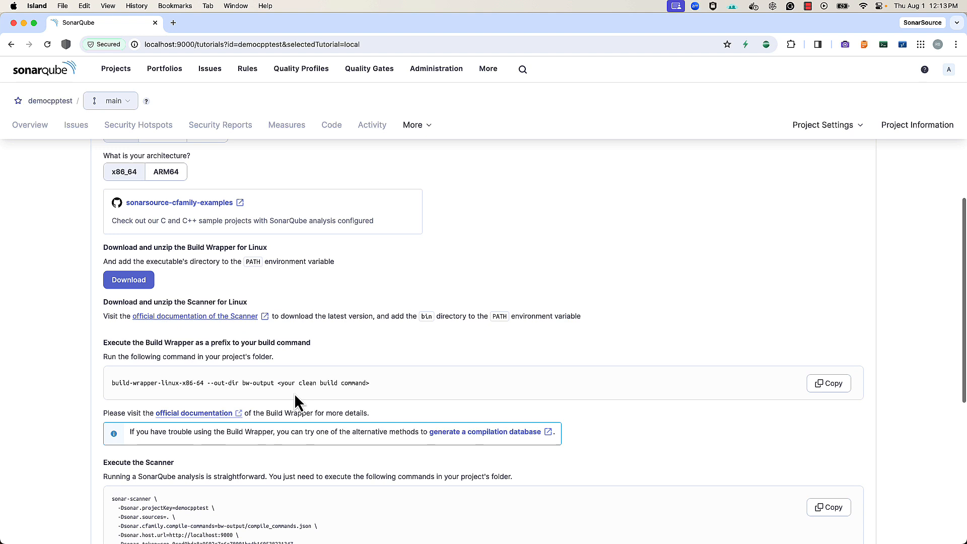
pyautogui.scroll(-3)
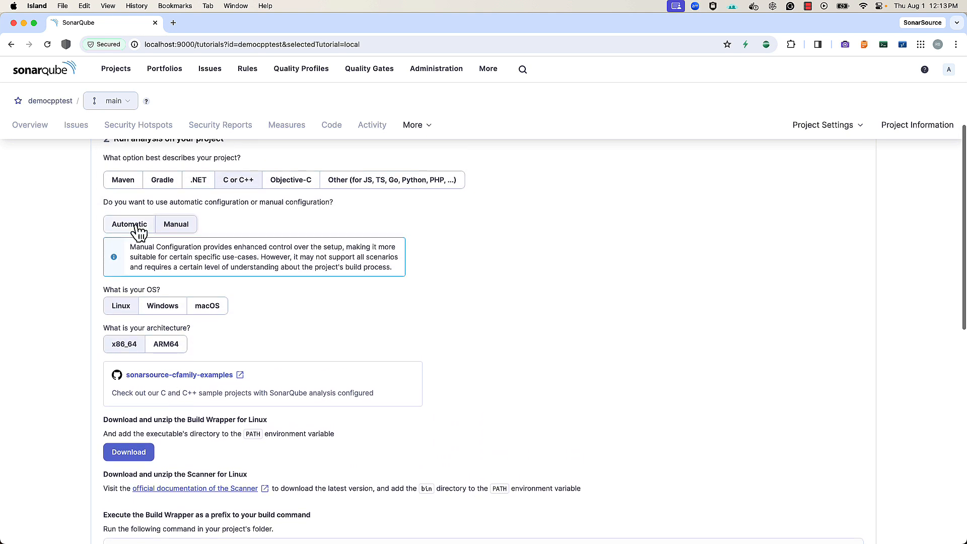
pyautogui.click(129, 224)
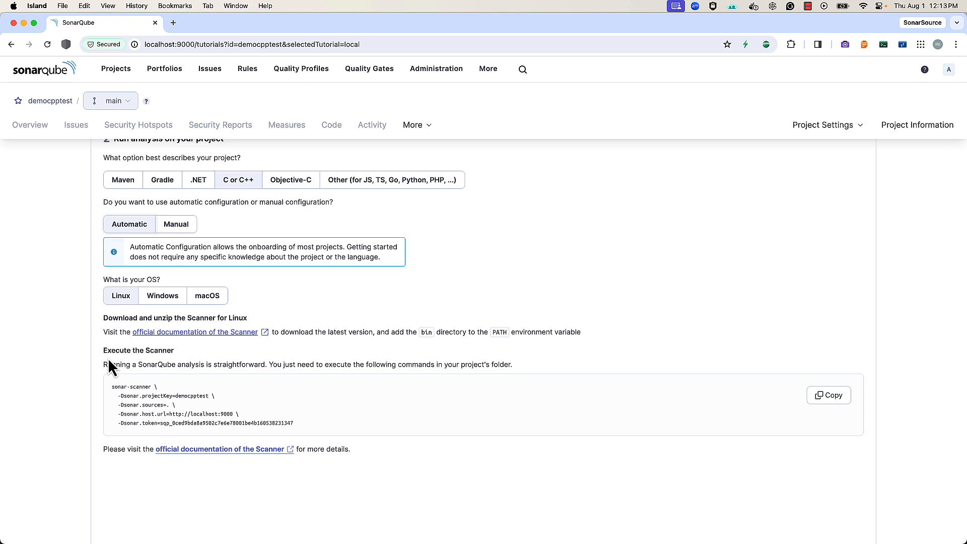
pyautogui.click(208, 296)
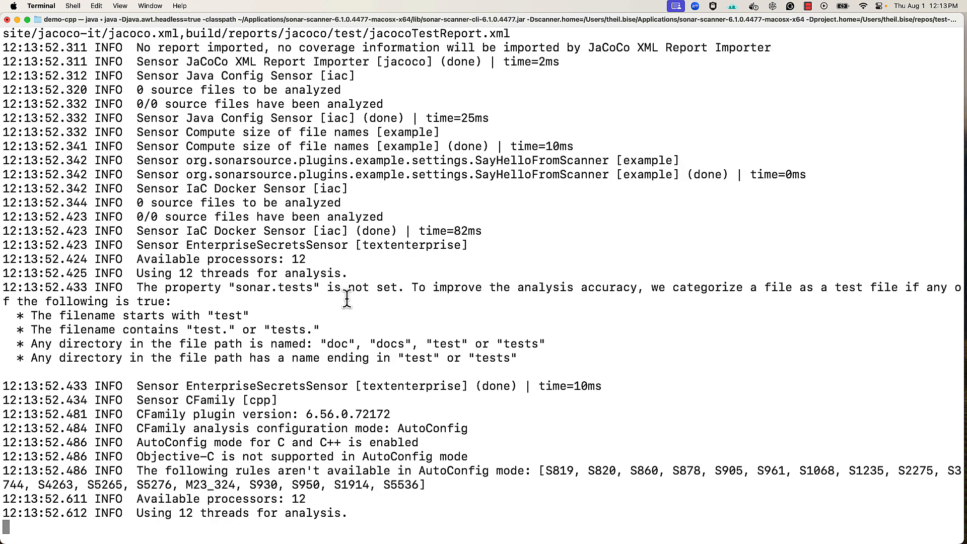
# Follow the AutoConfig CFamily log output as the democpptest scan runs.
pyautogui.scroll(-3)
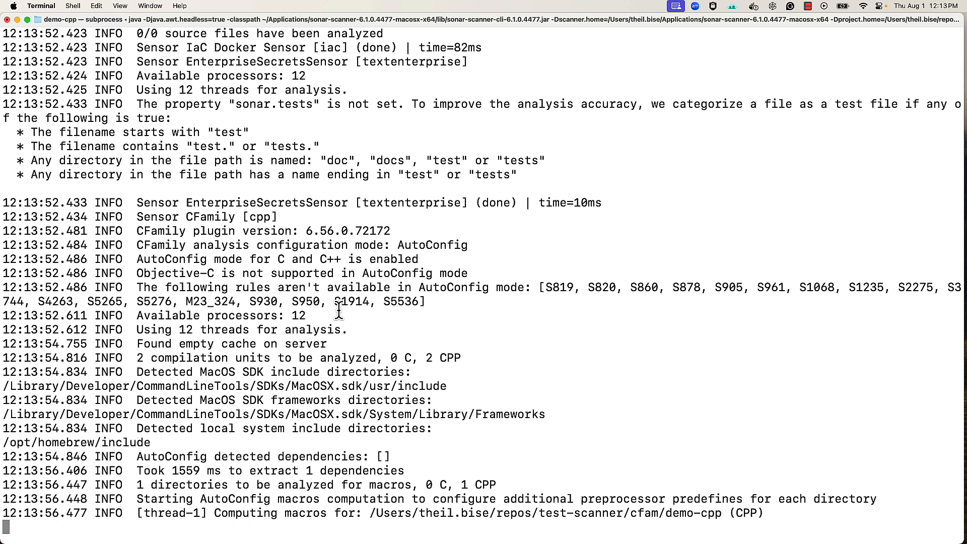
pyautogui.moveTo(308, 315)
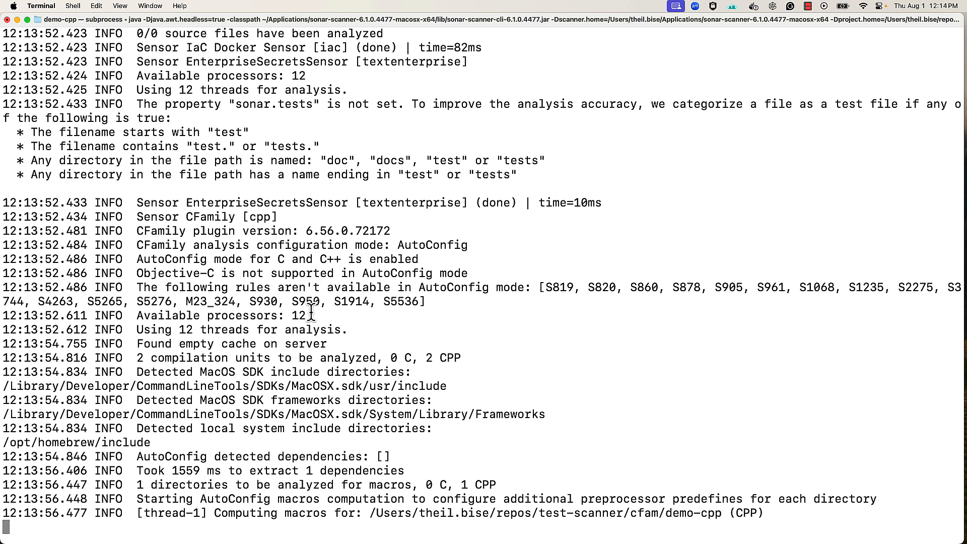
pyautogui.moveTo(492, 328)
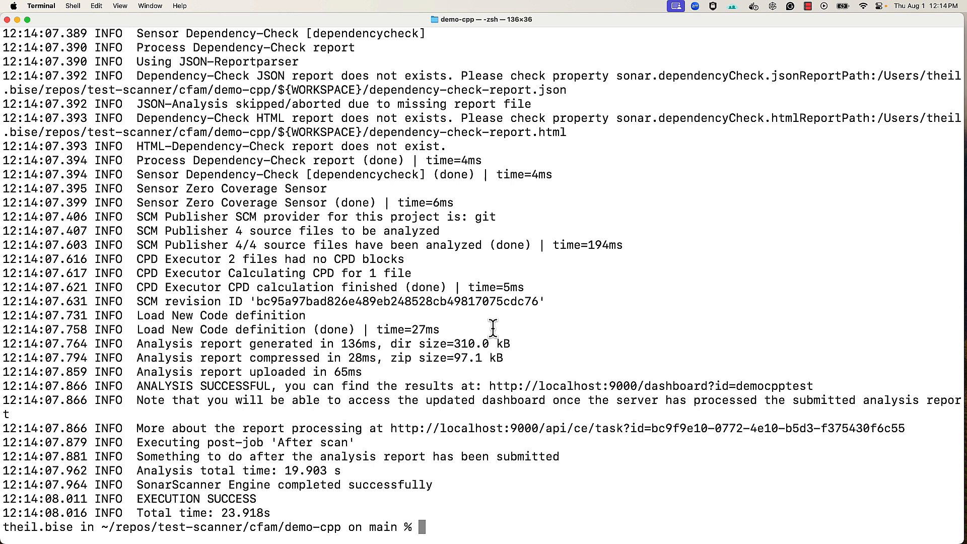
pyautogui.moveTo(400, 345)
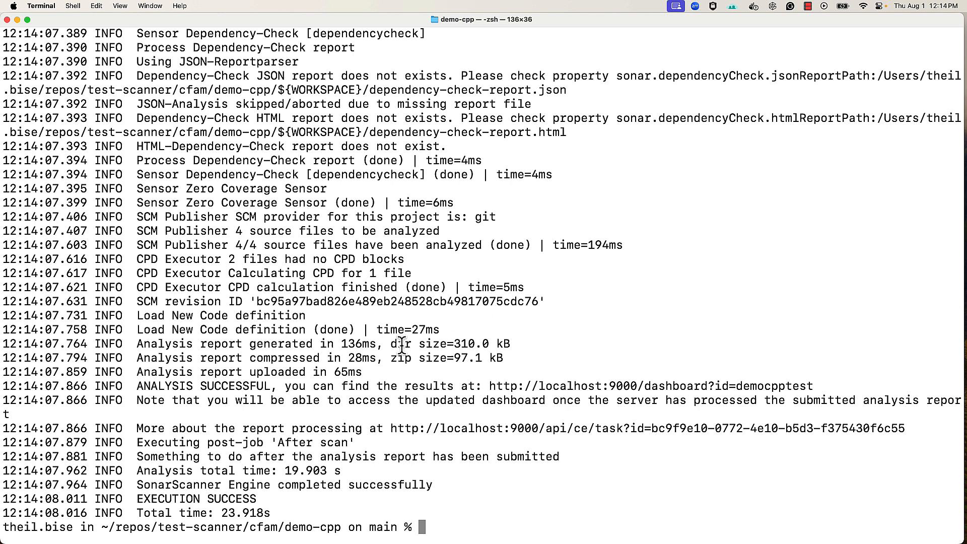
pyautogui.moveTo(229, 401)
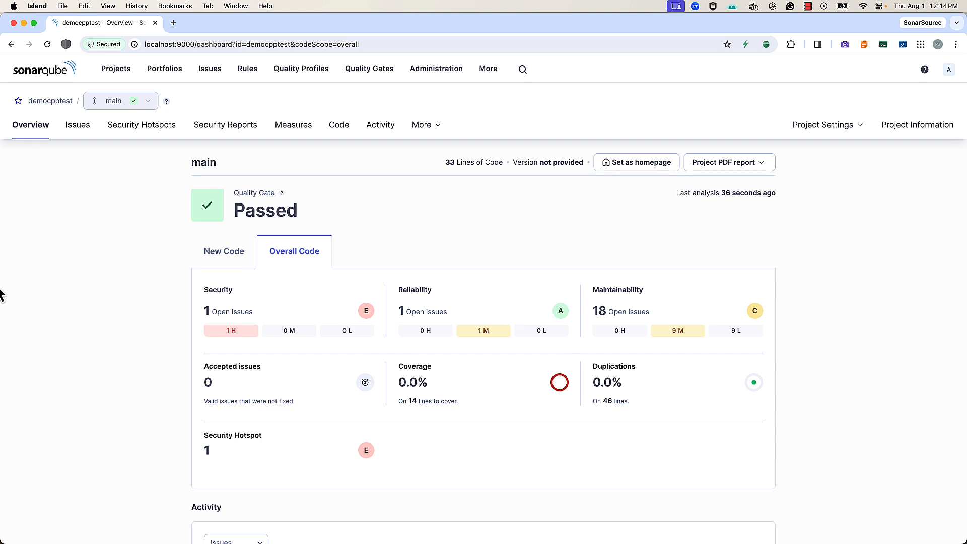
pyautogui.moveTo(170, 271)
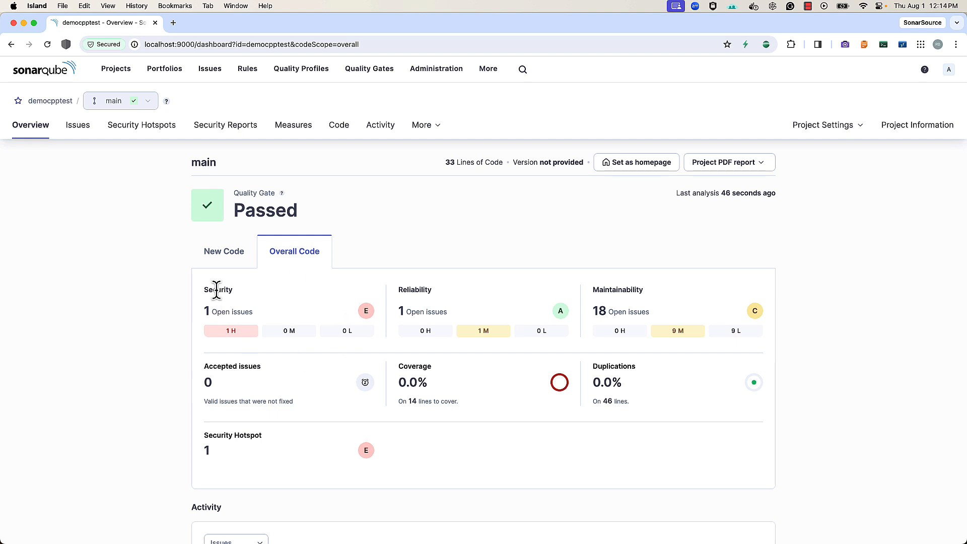
pyautogui.moveTo(146, 283)
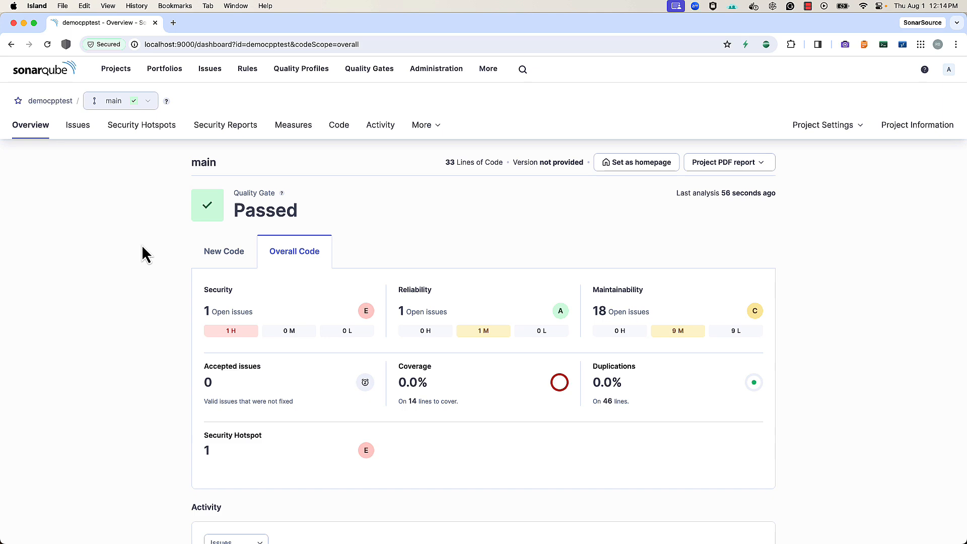
pyautogui.moveTo(129, 264)
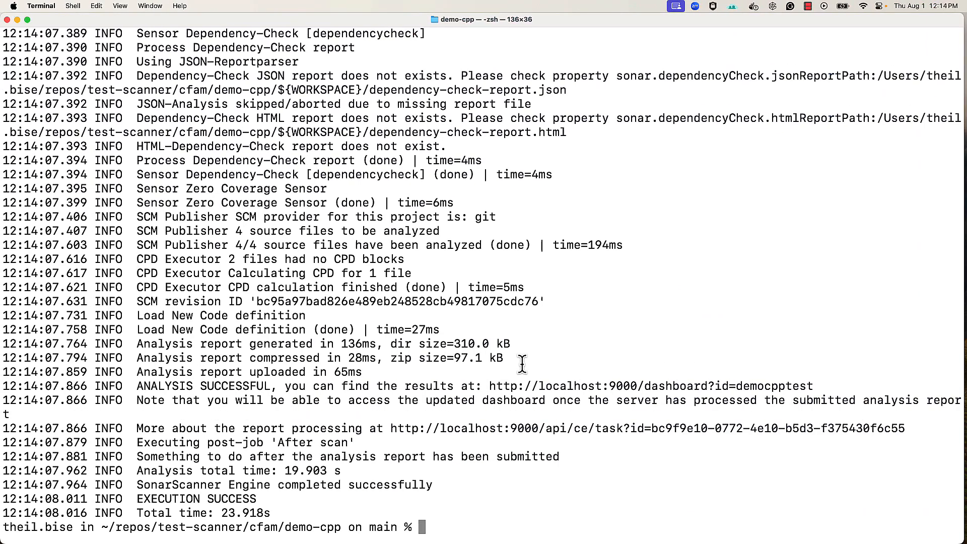
# Rerun sonar-scanner with the -X flag to get debug output for democpptest.
pyautogui.write('sonar-scanner \\')
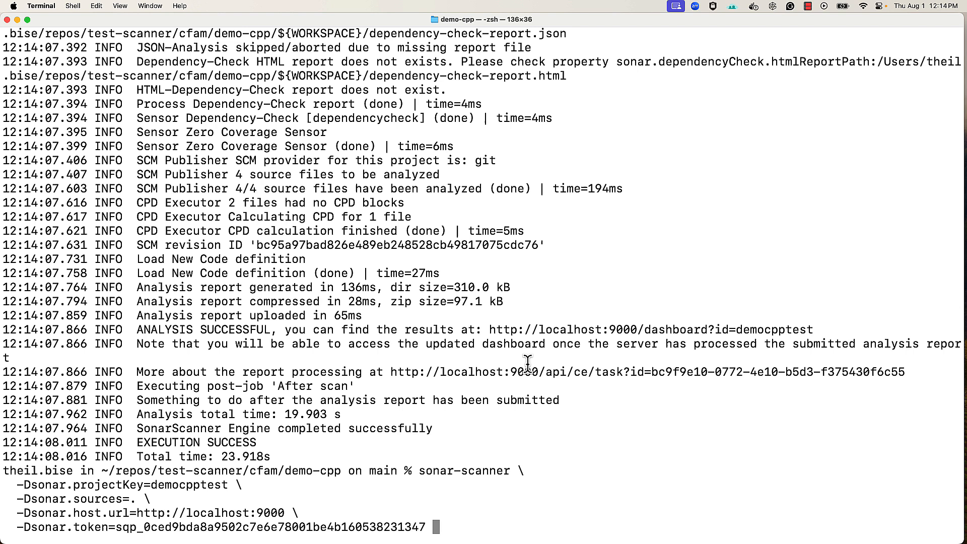
pyautogui.write('-X')
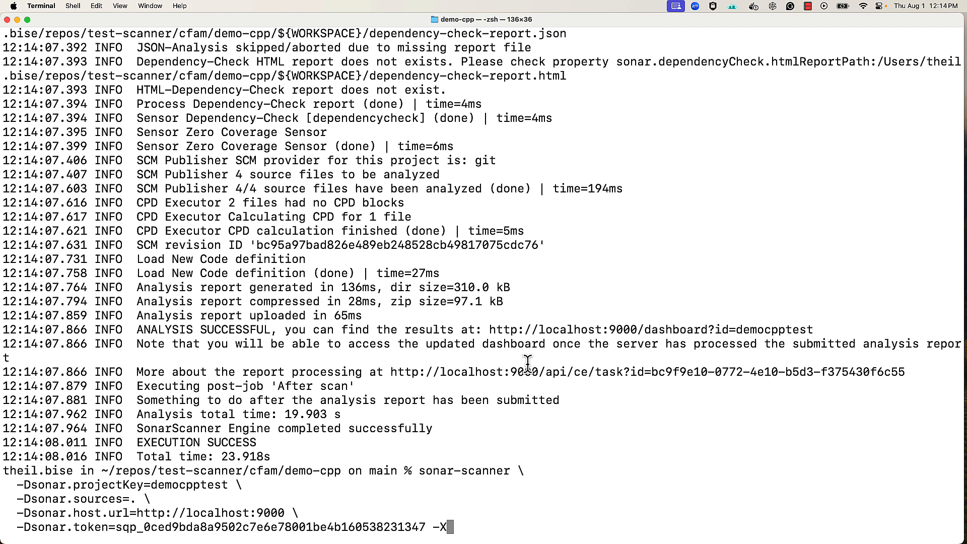
pyautogui.press('Return')
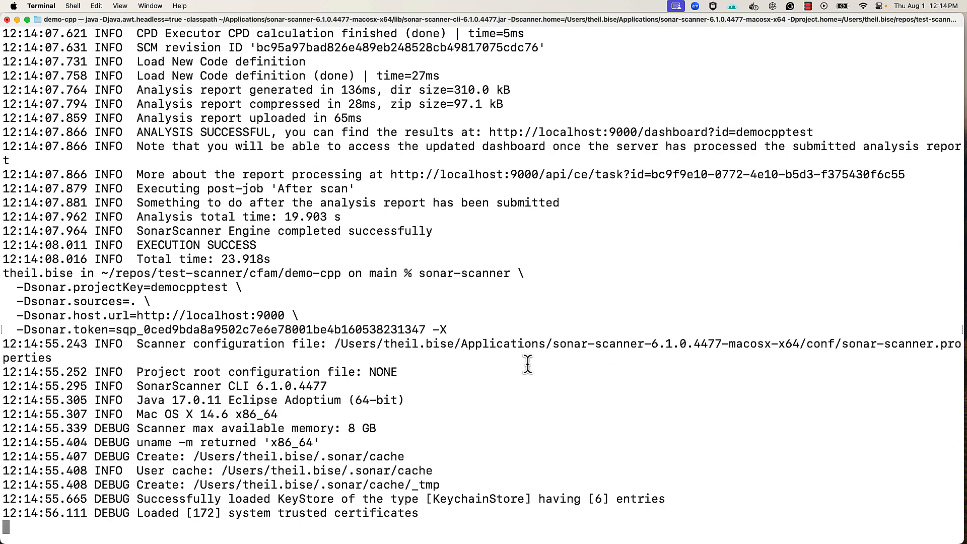
pyautogui.scroll(-3)
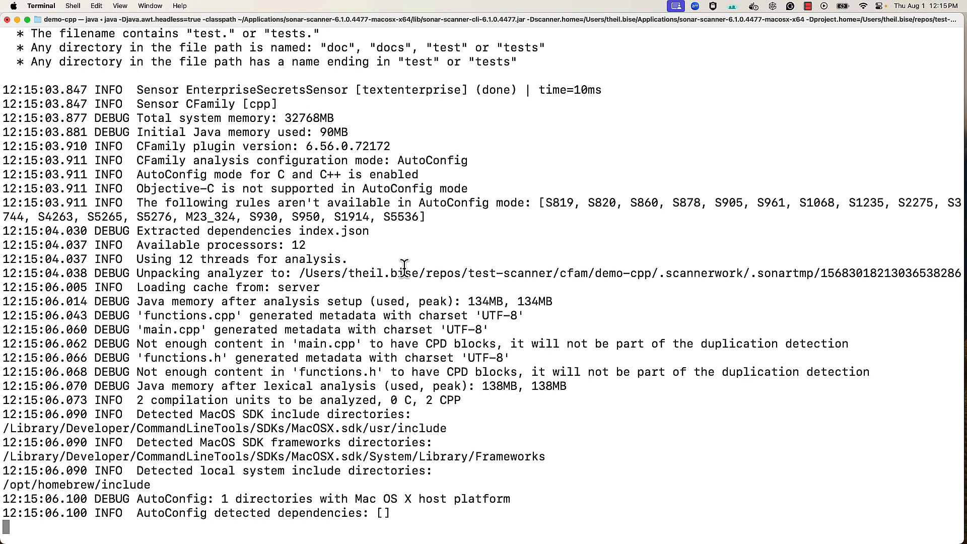
pyautogui.scroll(-3)
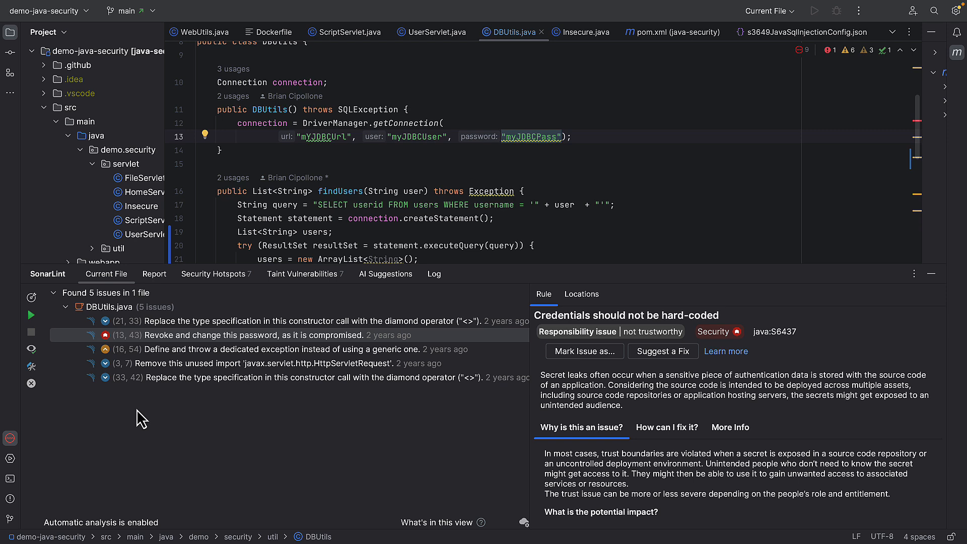
pyautogui.moveTo(245, 368)
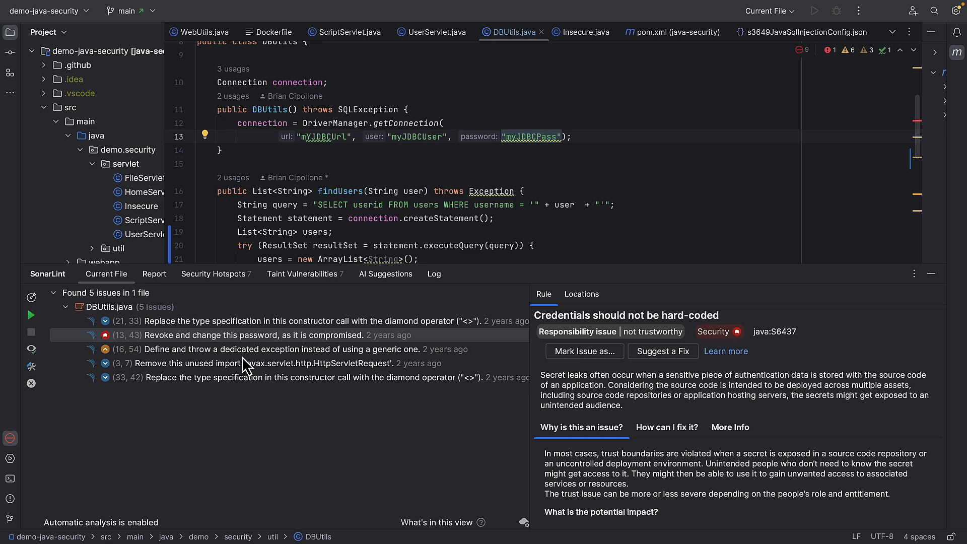
pyautogui.moveTo(311, 336)
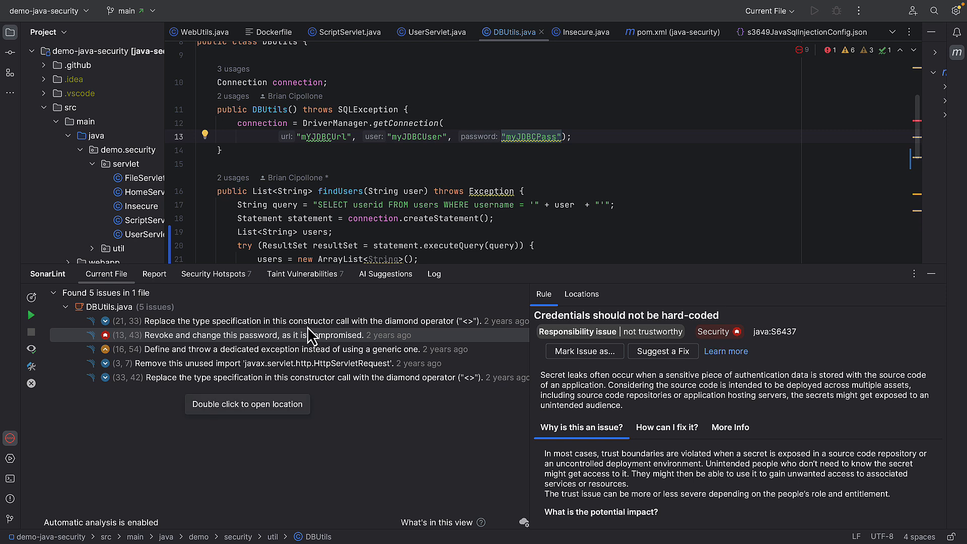
pyautogui.click(245, 336)
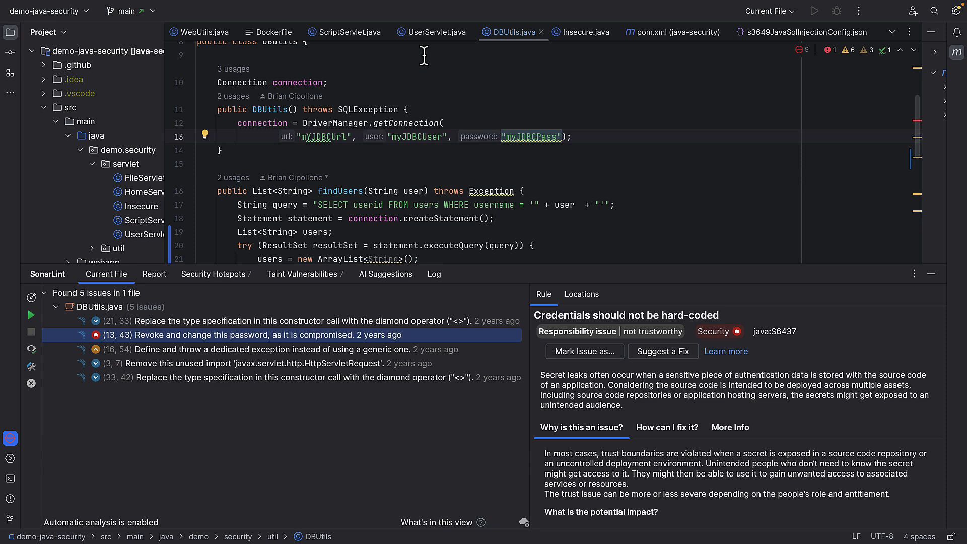